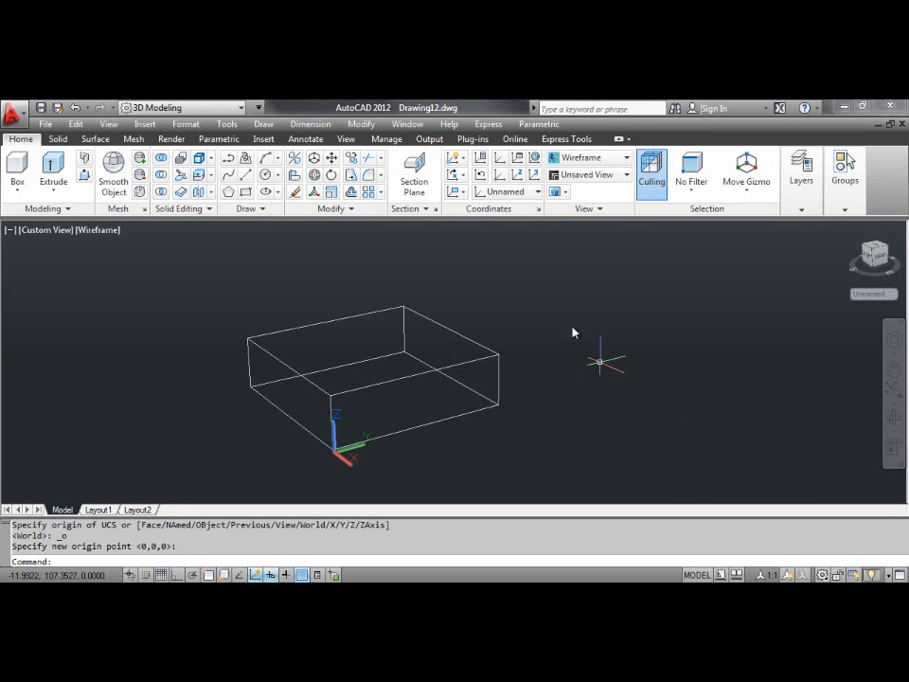
Rotate the UCS 90° about the X axis, accepting the default angle
click(458, 191)
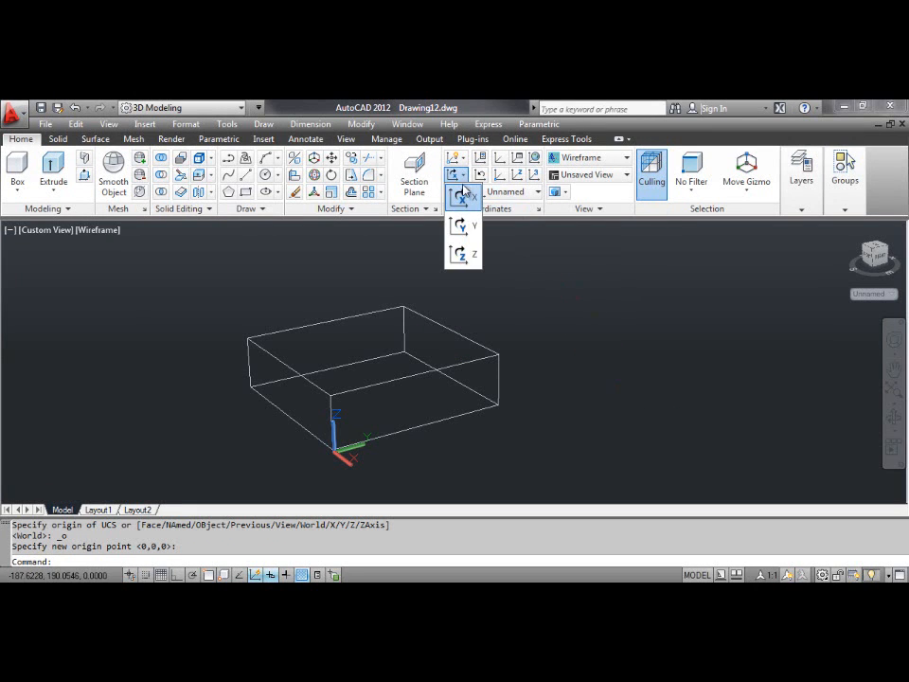
mouse_move(458, 195)
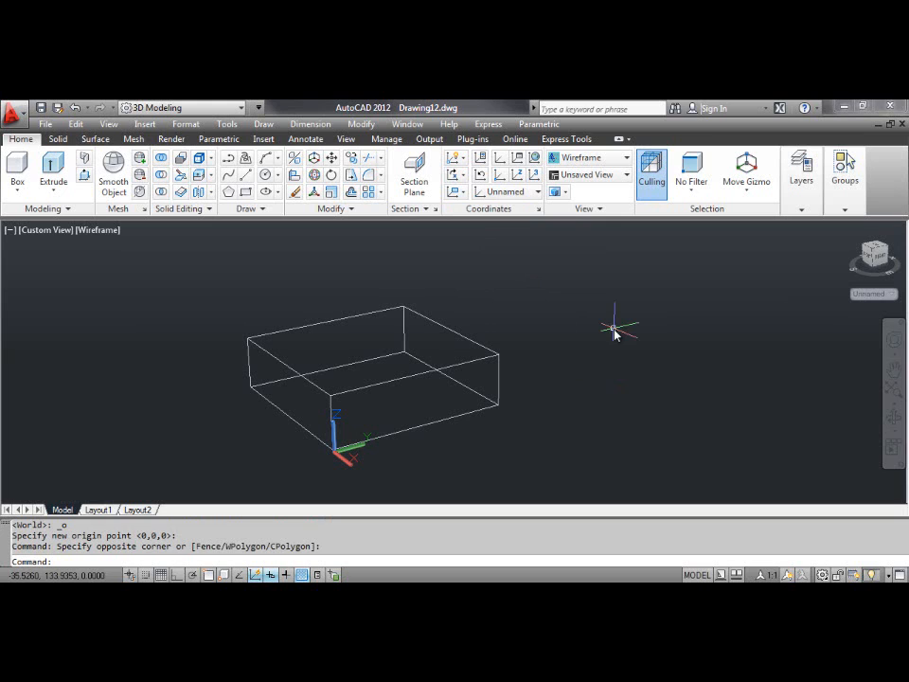
mouse_move(614, 333)
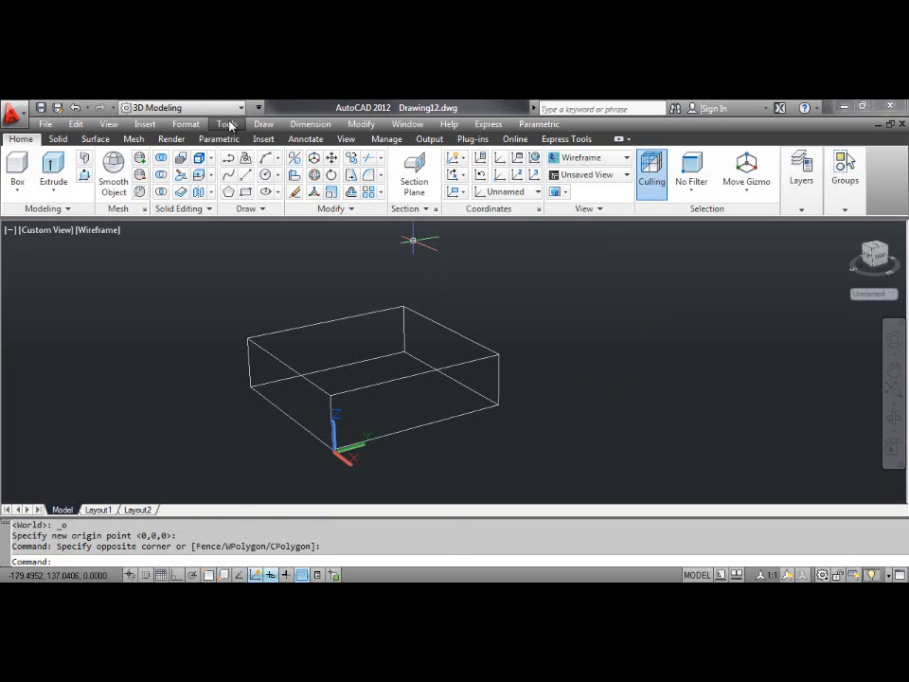
click(225, 123)
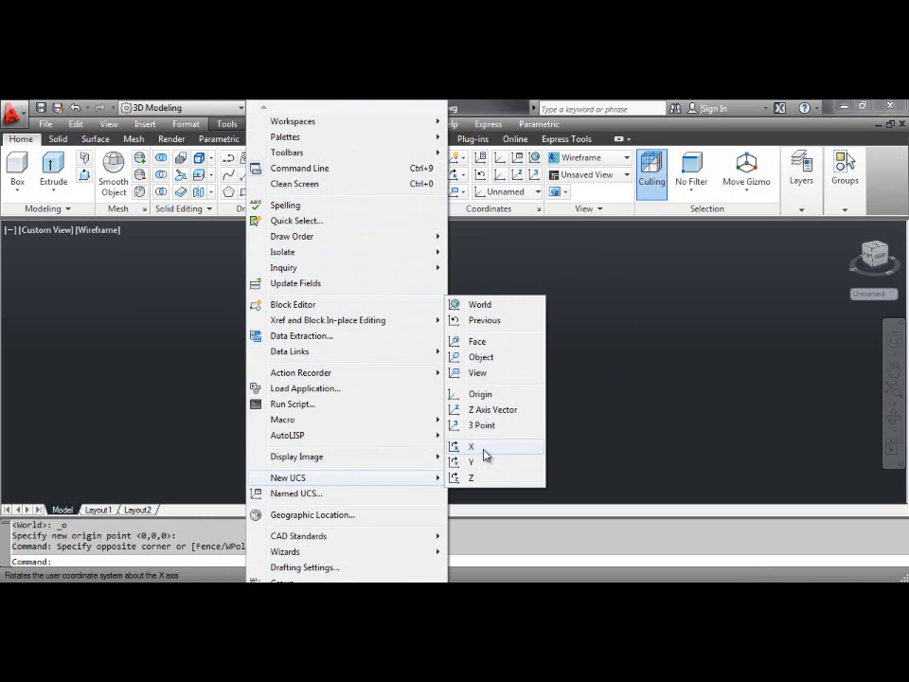
click(471, 447)
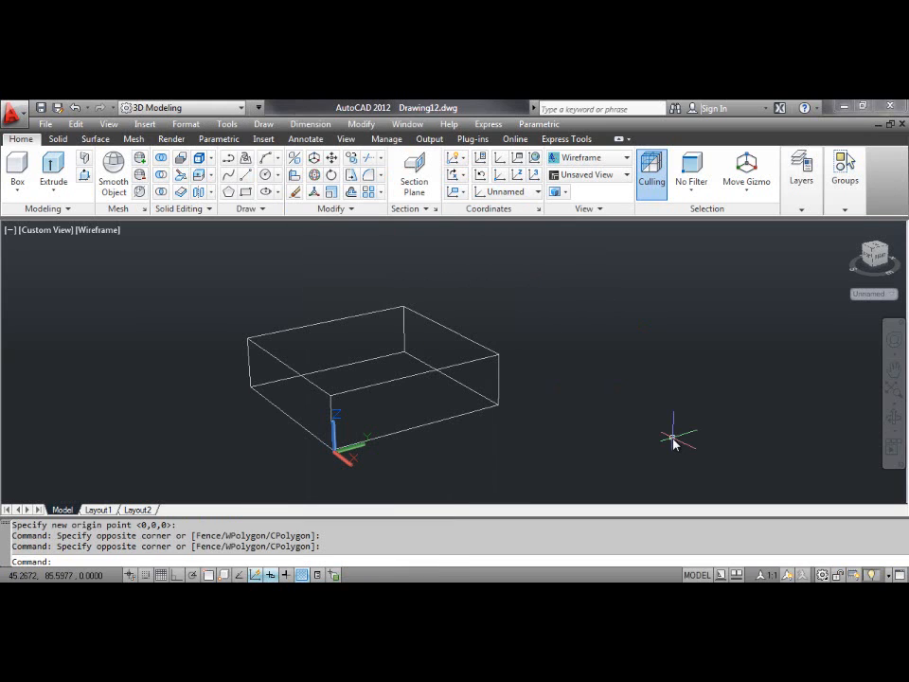
mouse_move(672, 439)
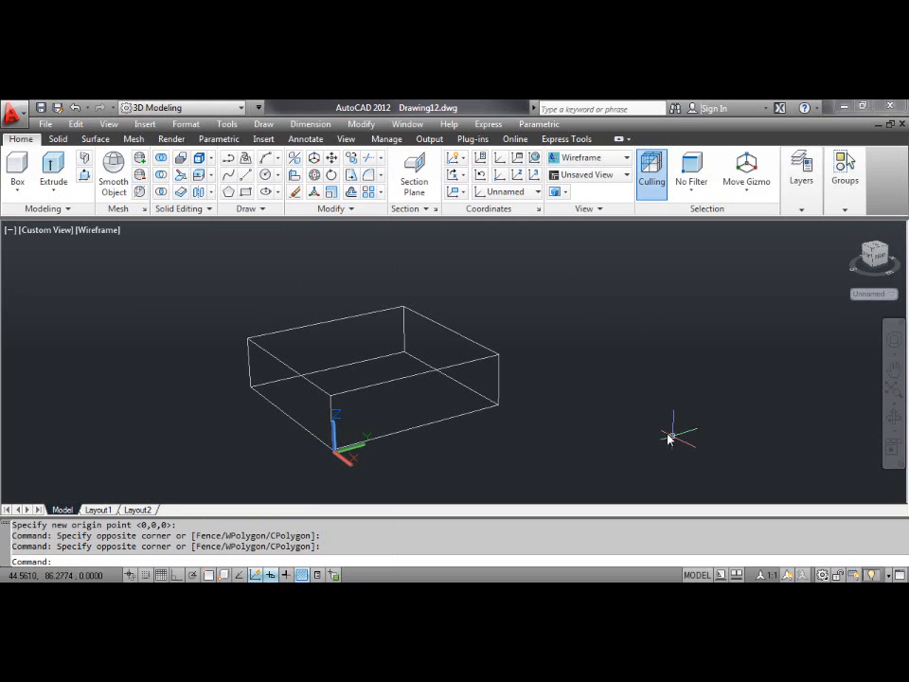
click(457, 174)
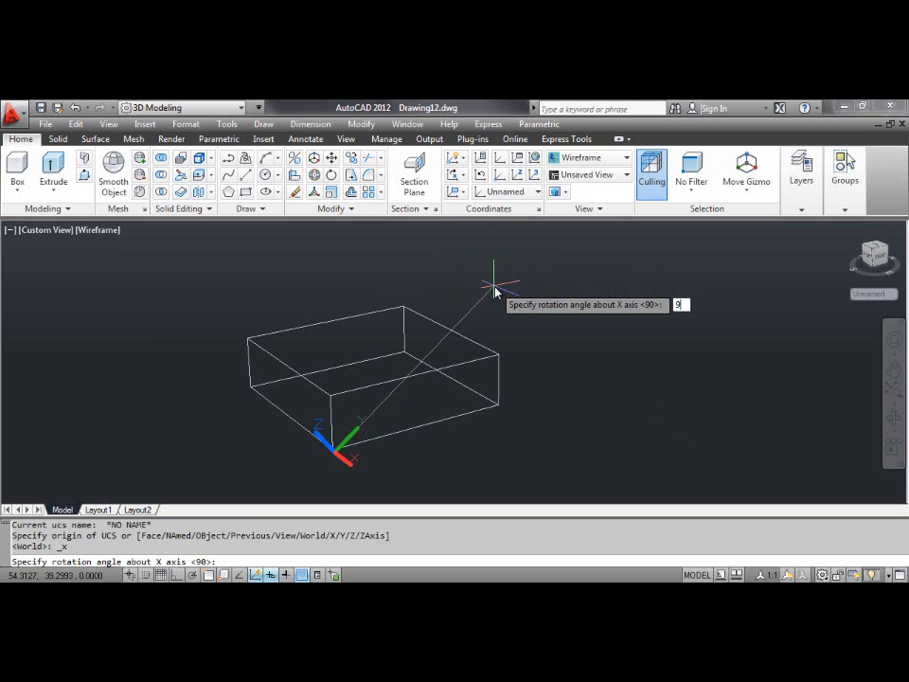
text(0)
key(Return)
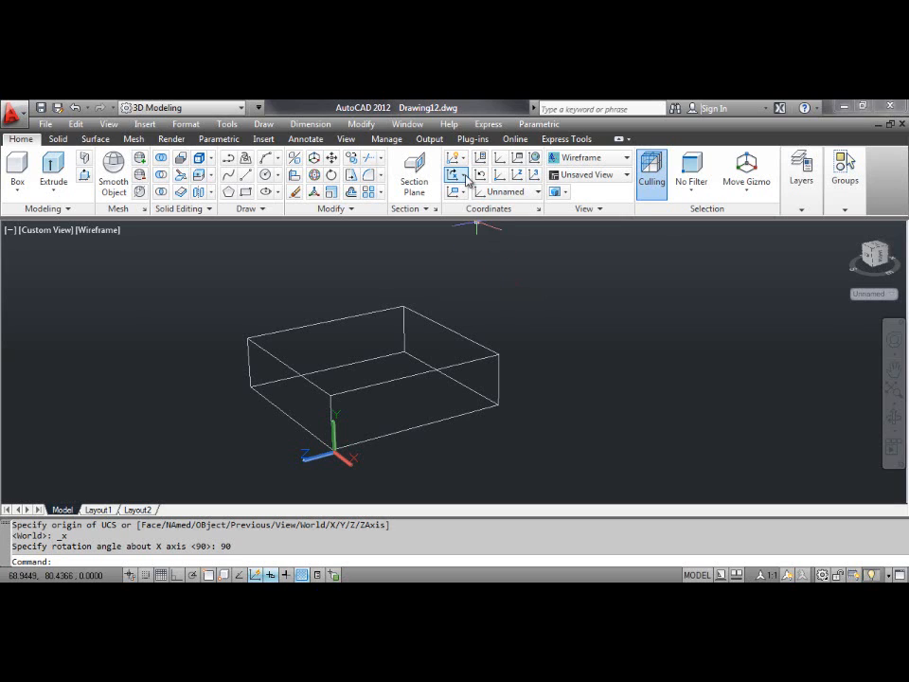
mouse_move(460, 225)
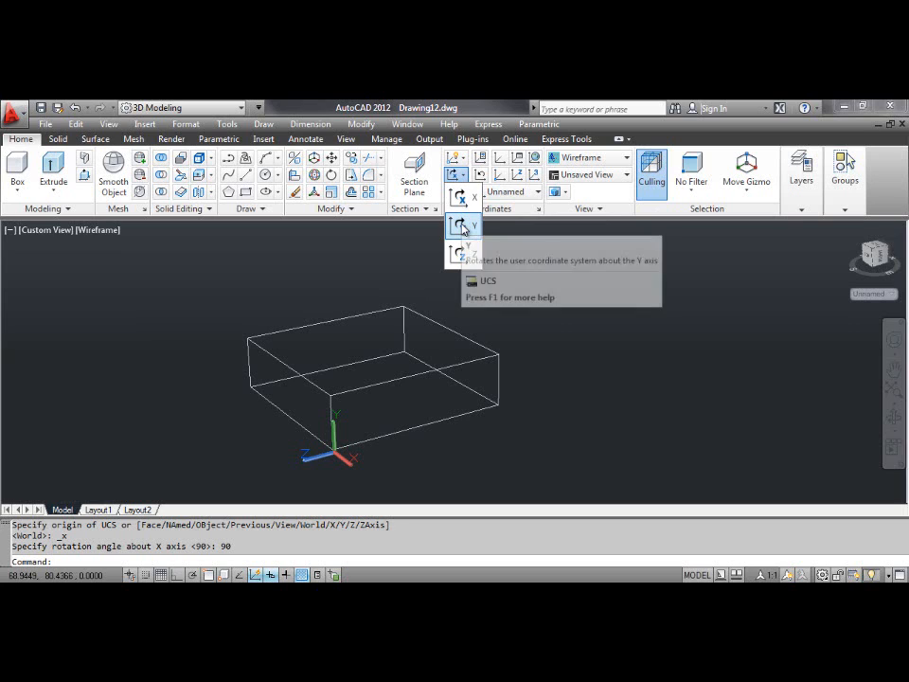
mouse_move(595, 362)
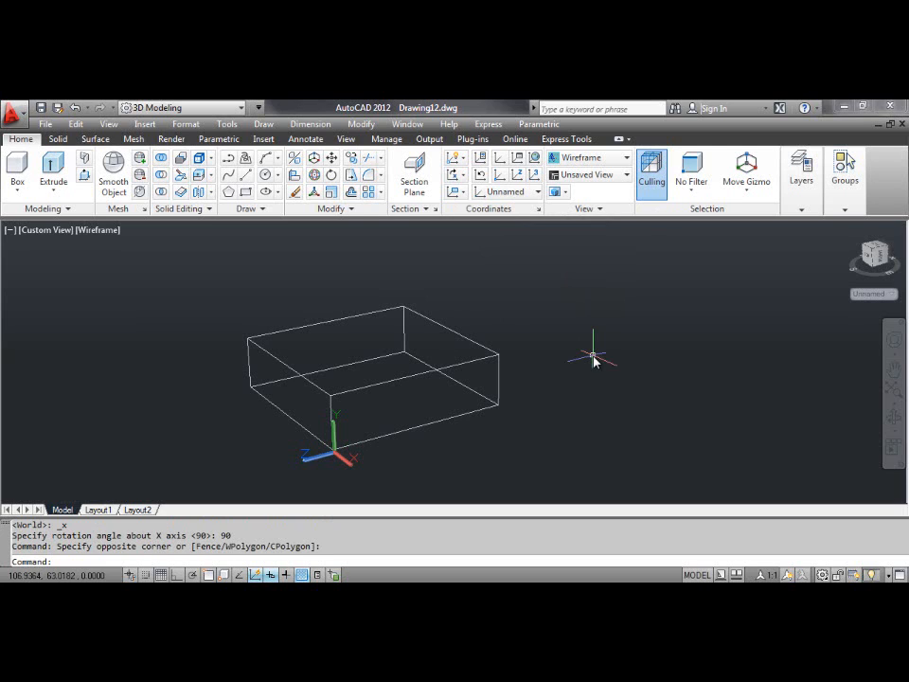
mouse_move(377, 231)
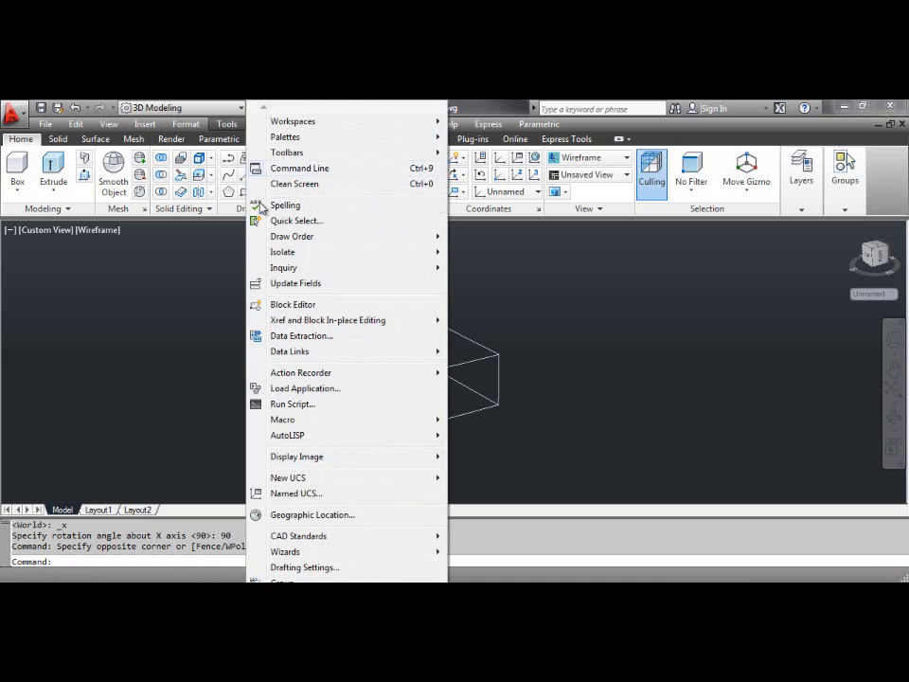
mouse_move(288, 477)
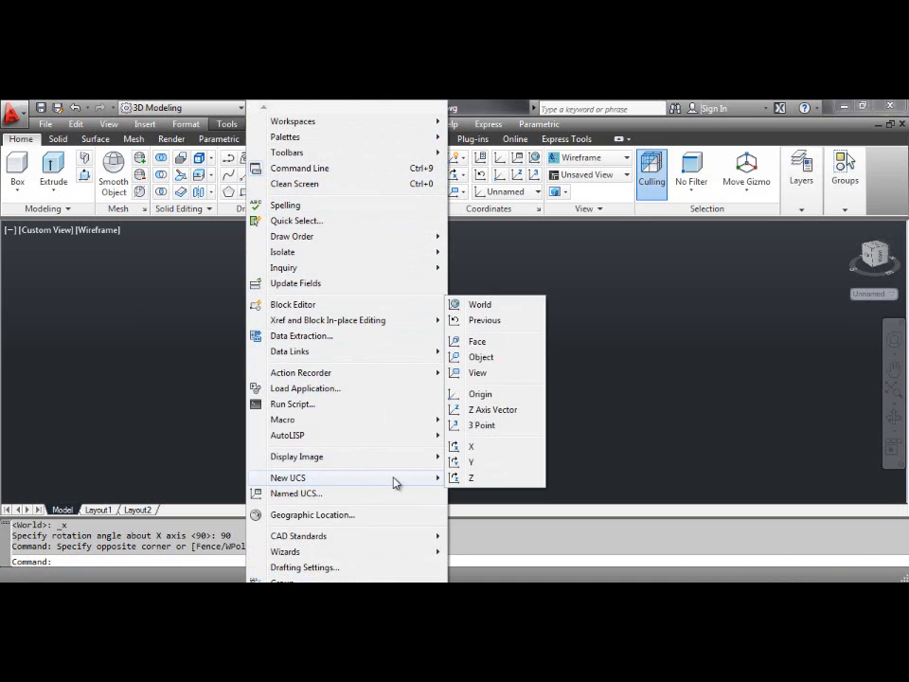
mouse_move(470, 462)
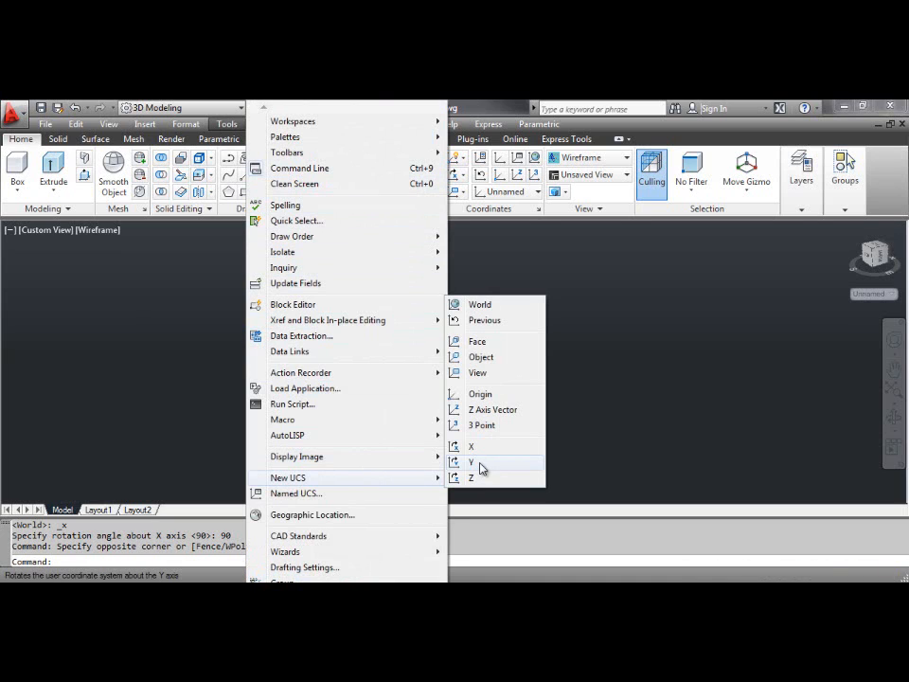
Choose the Y rotation option from the New UCS menu
click(471, 462)
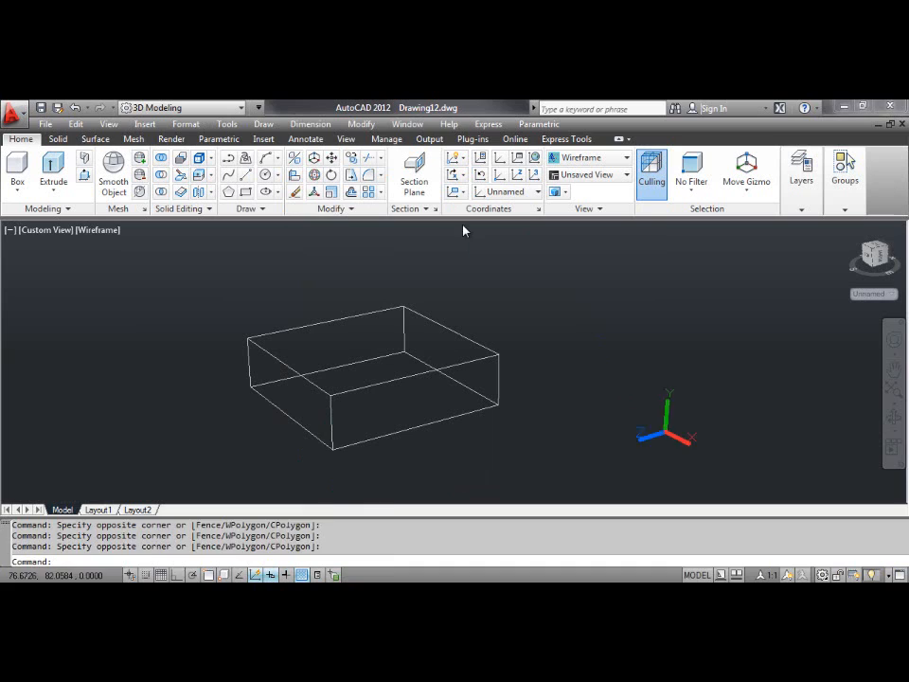
Rotate the UCS 90° about the Y axis
click(483, 277)
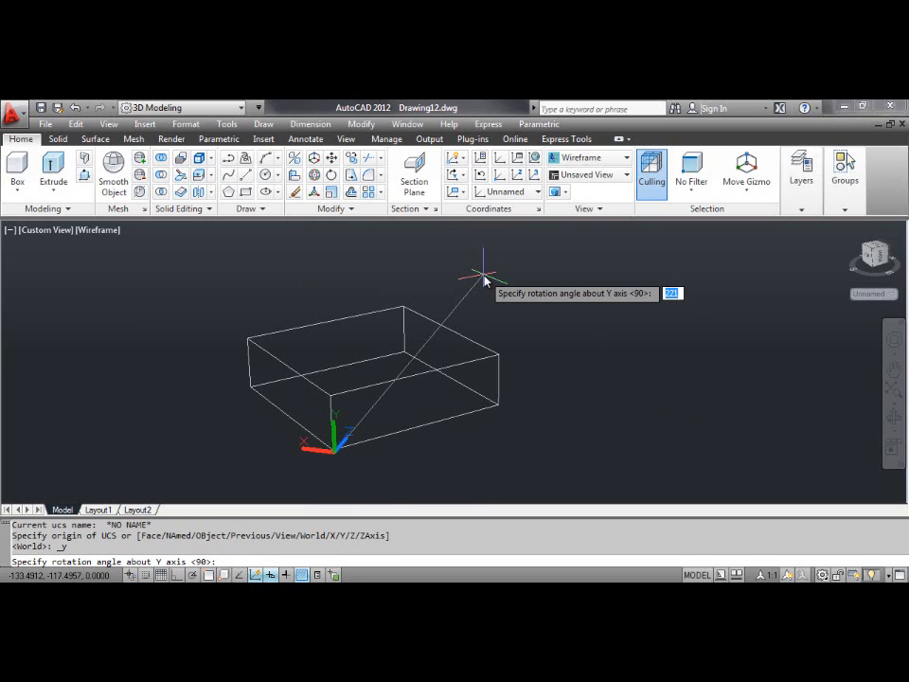
text(9)
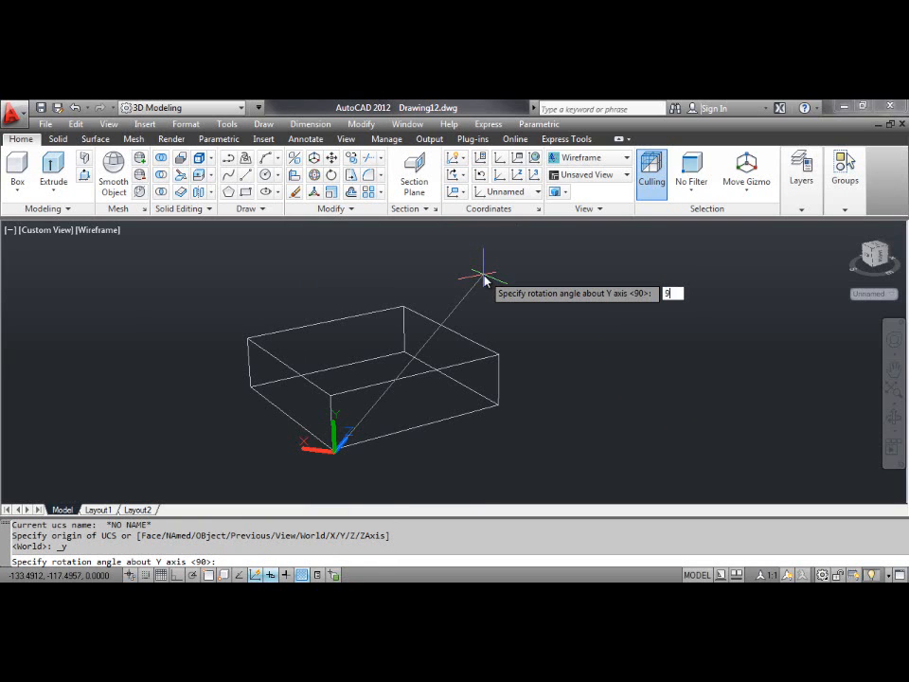
key(Return)
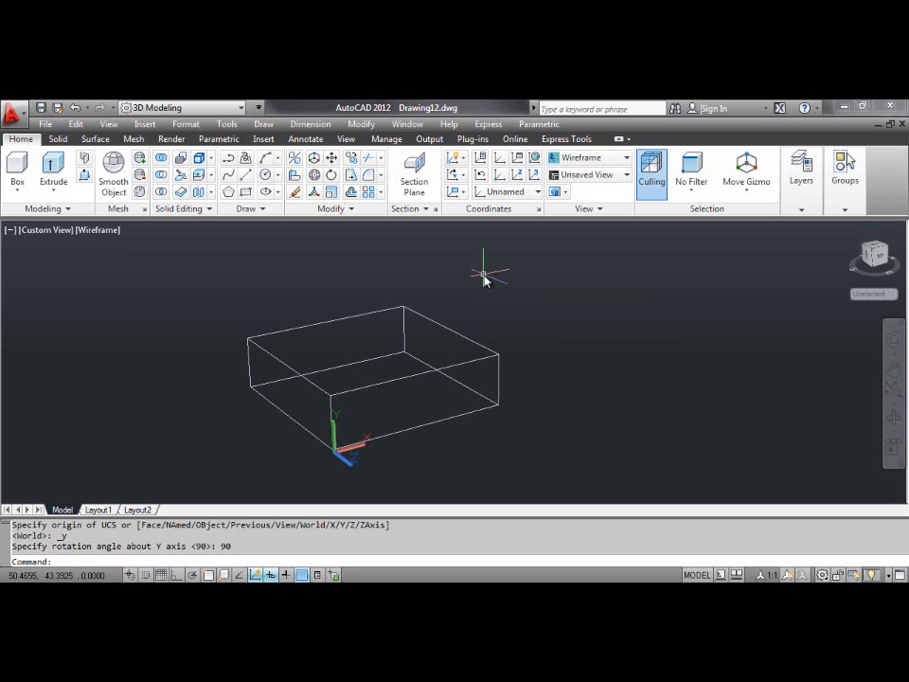
click(457, 174)
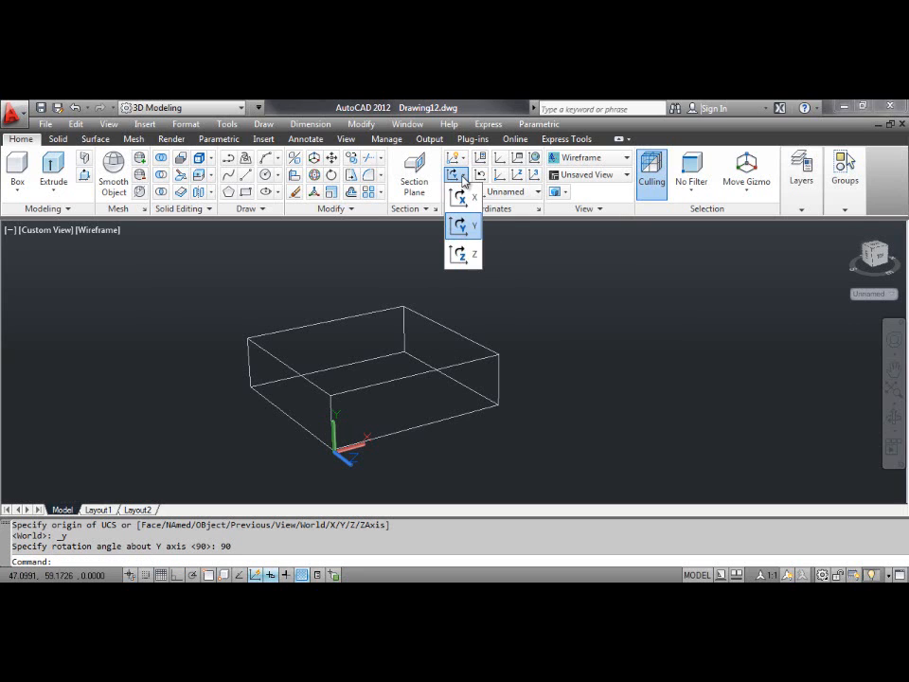
mouse_move(464, 254)
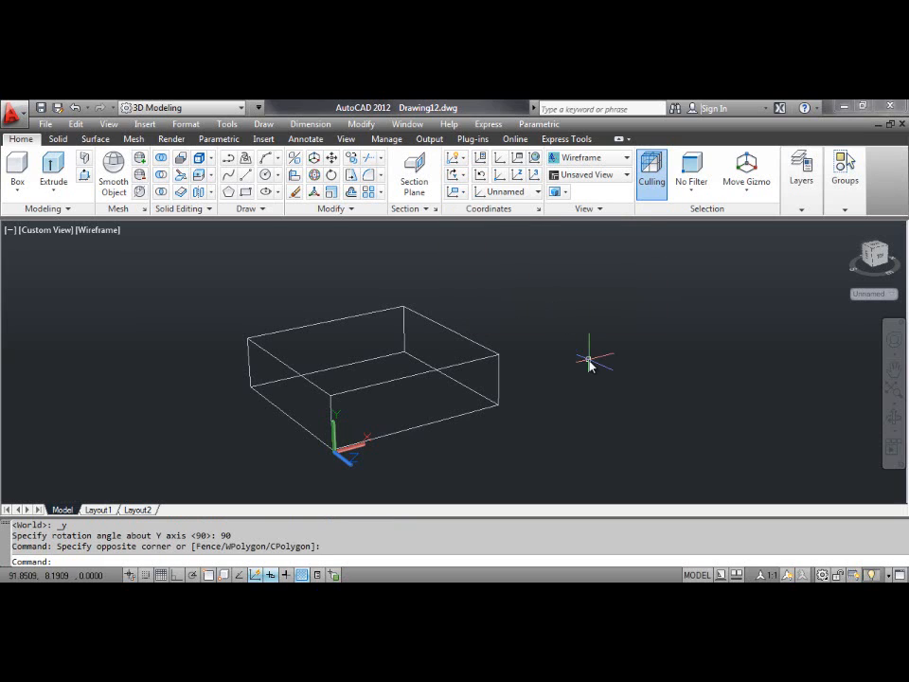
mouse_move(353, 231)
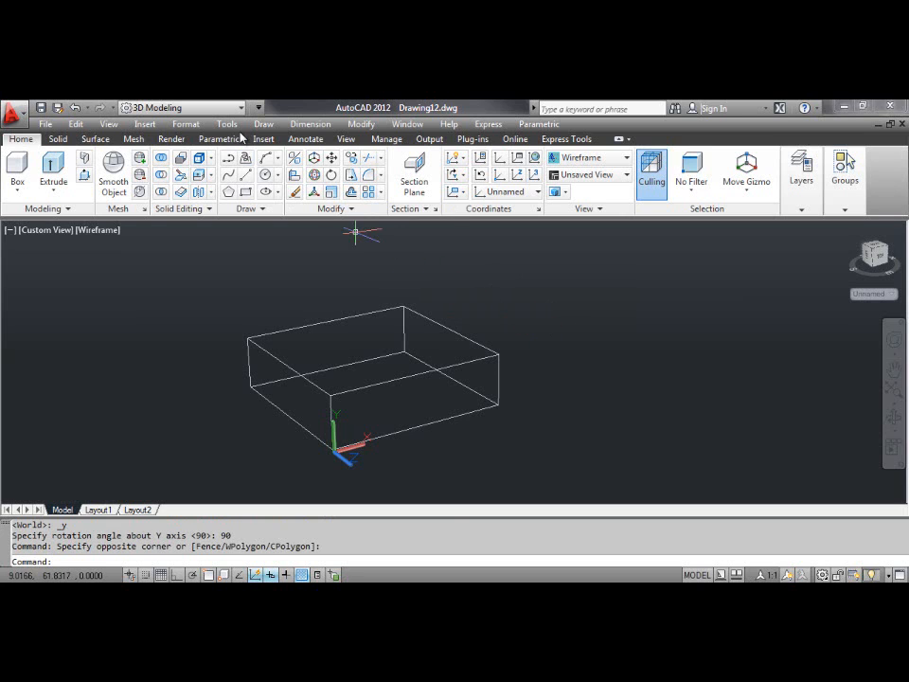
Begin a UCS rotation about the Z axis from Tools > New UCS, awaiting the angle
click(227, 125)
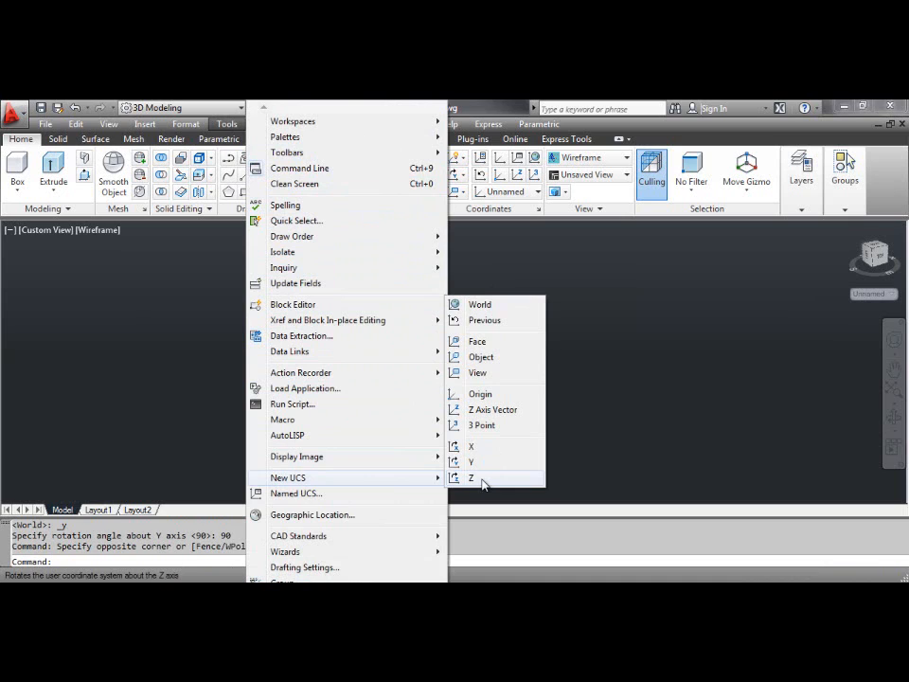
click(470, 477)
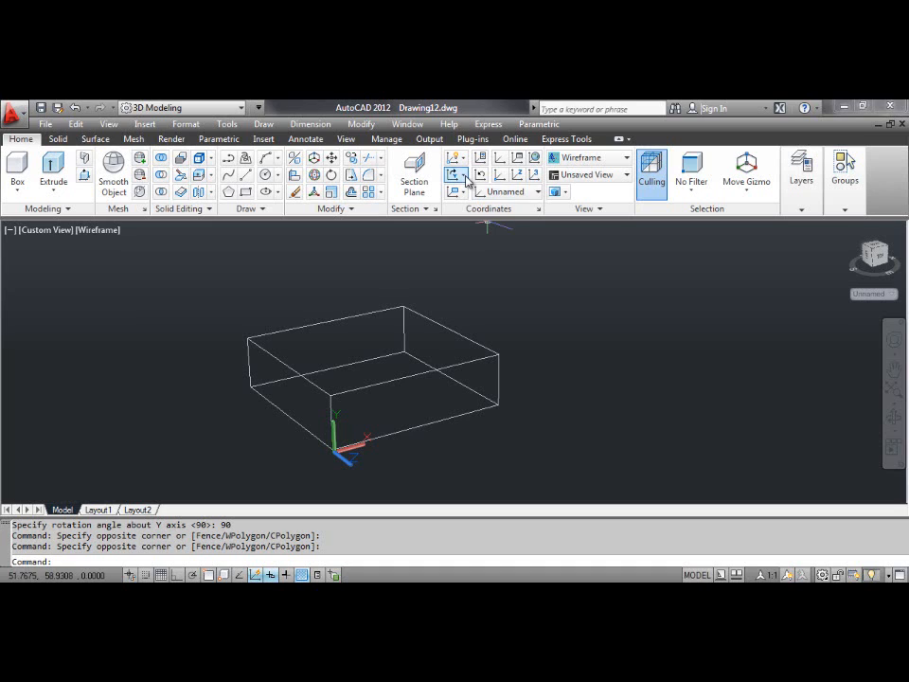
click(460, 258)
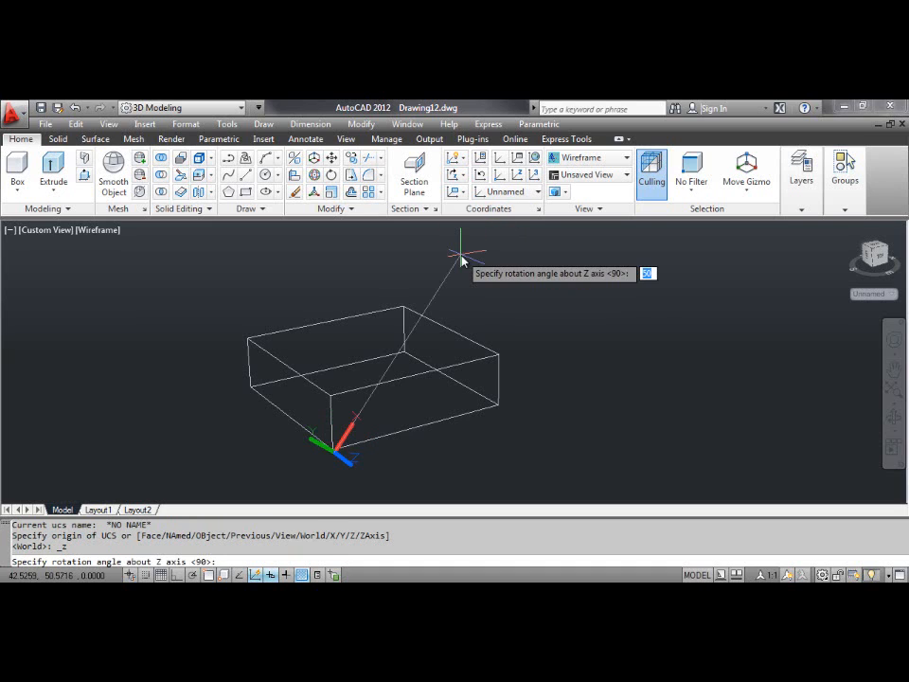